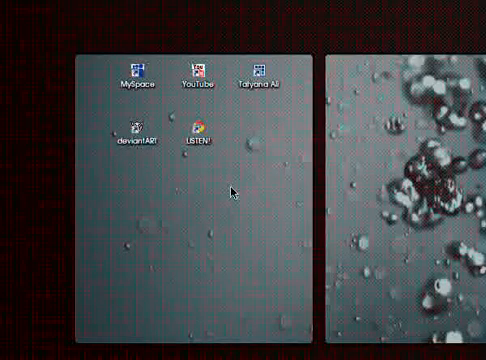
{"action": "mouse_move", "coordinate": [308, 196]}
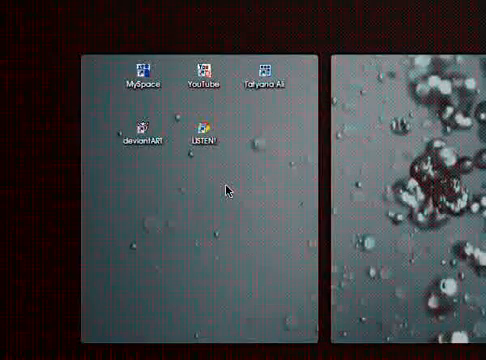
Step: Launch Firefox and open its Options window on the Security tab with saved-password settings
{"action": "left_click", "coordinate": [8, 8]}
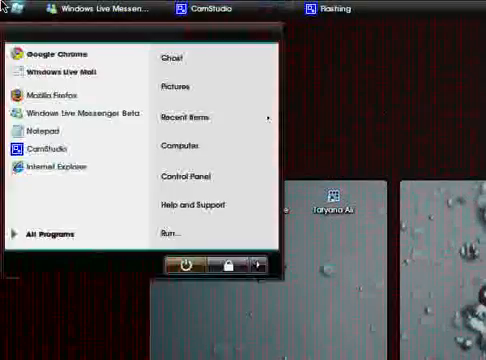
{"action": "mouse_move", "coordinate": [54, 93]}
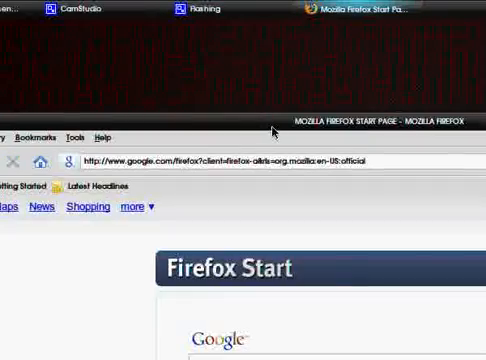
{"action": "scroll", "scroll_direction": "down", "scroll_amount": 3}
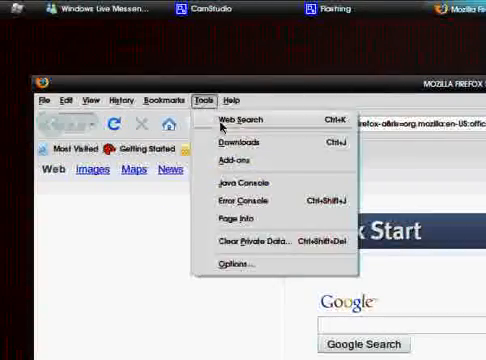
{"action": "left_click", "coordinate": [227, 263]}
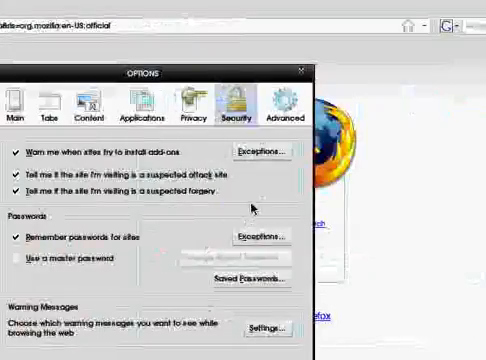